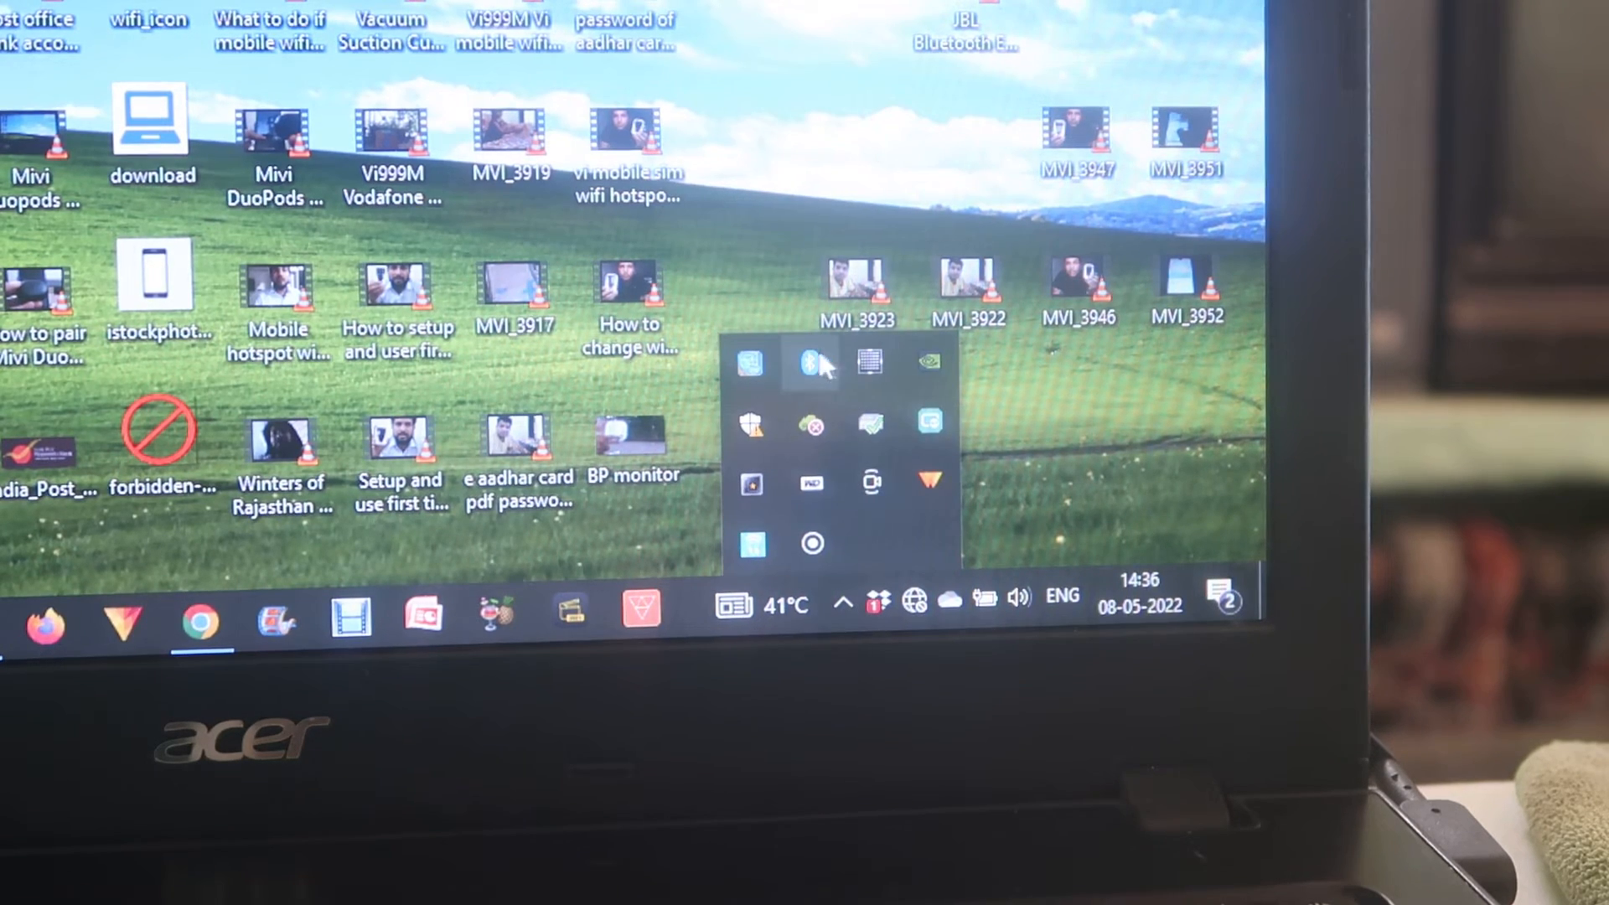
mouse_move(811, 363)
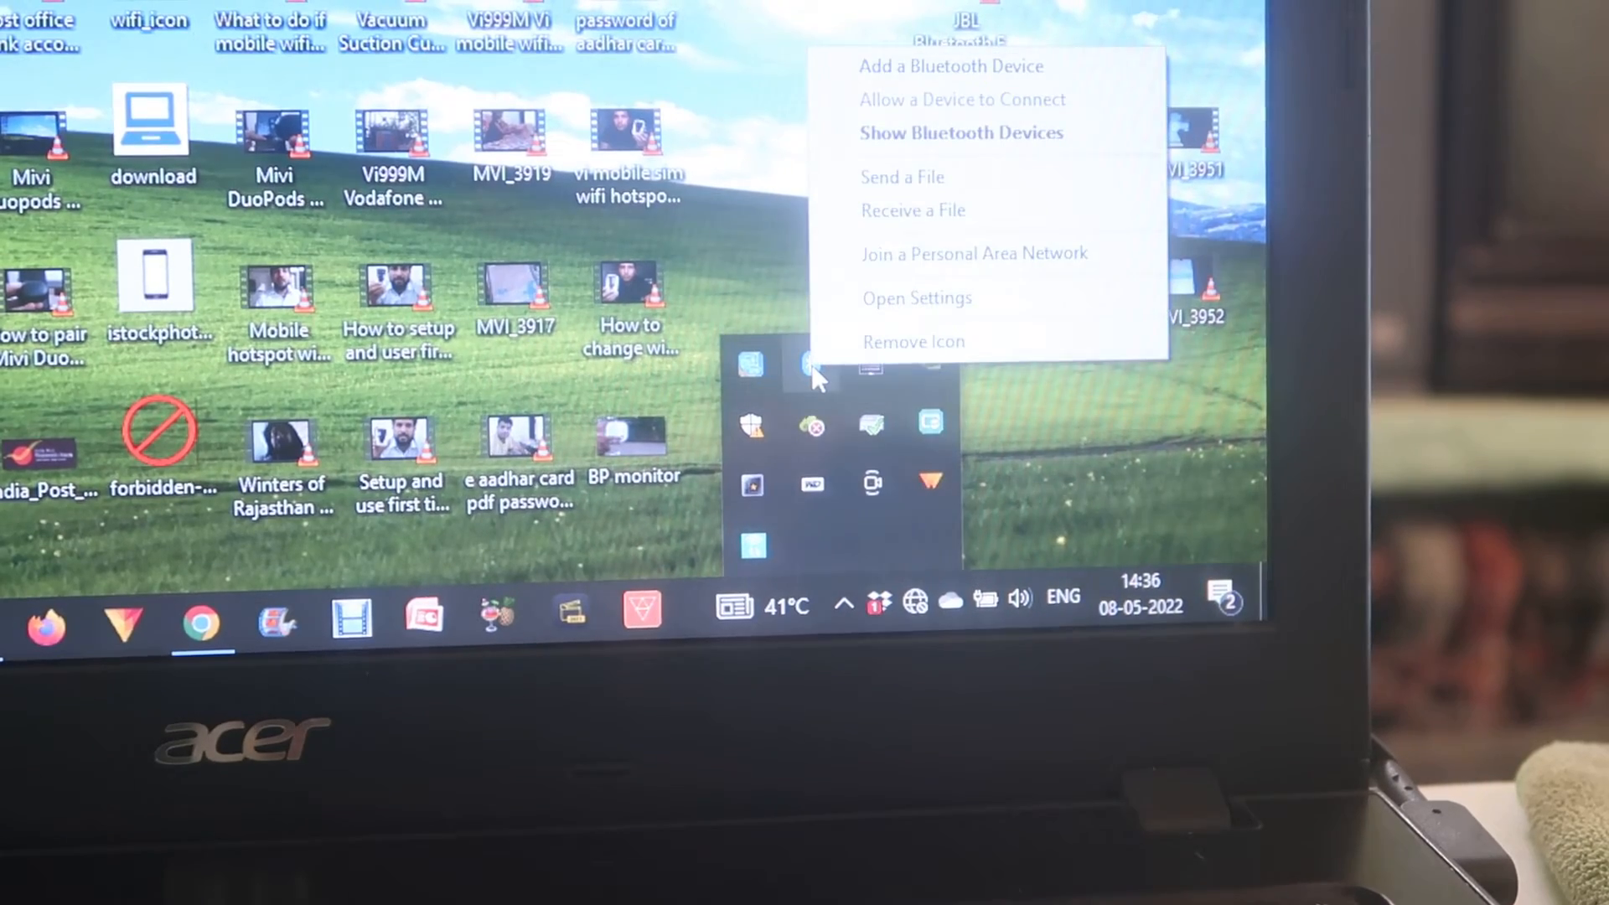
mouse_move(951, 72)
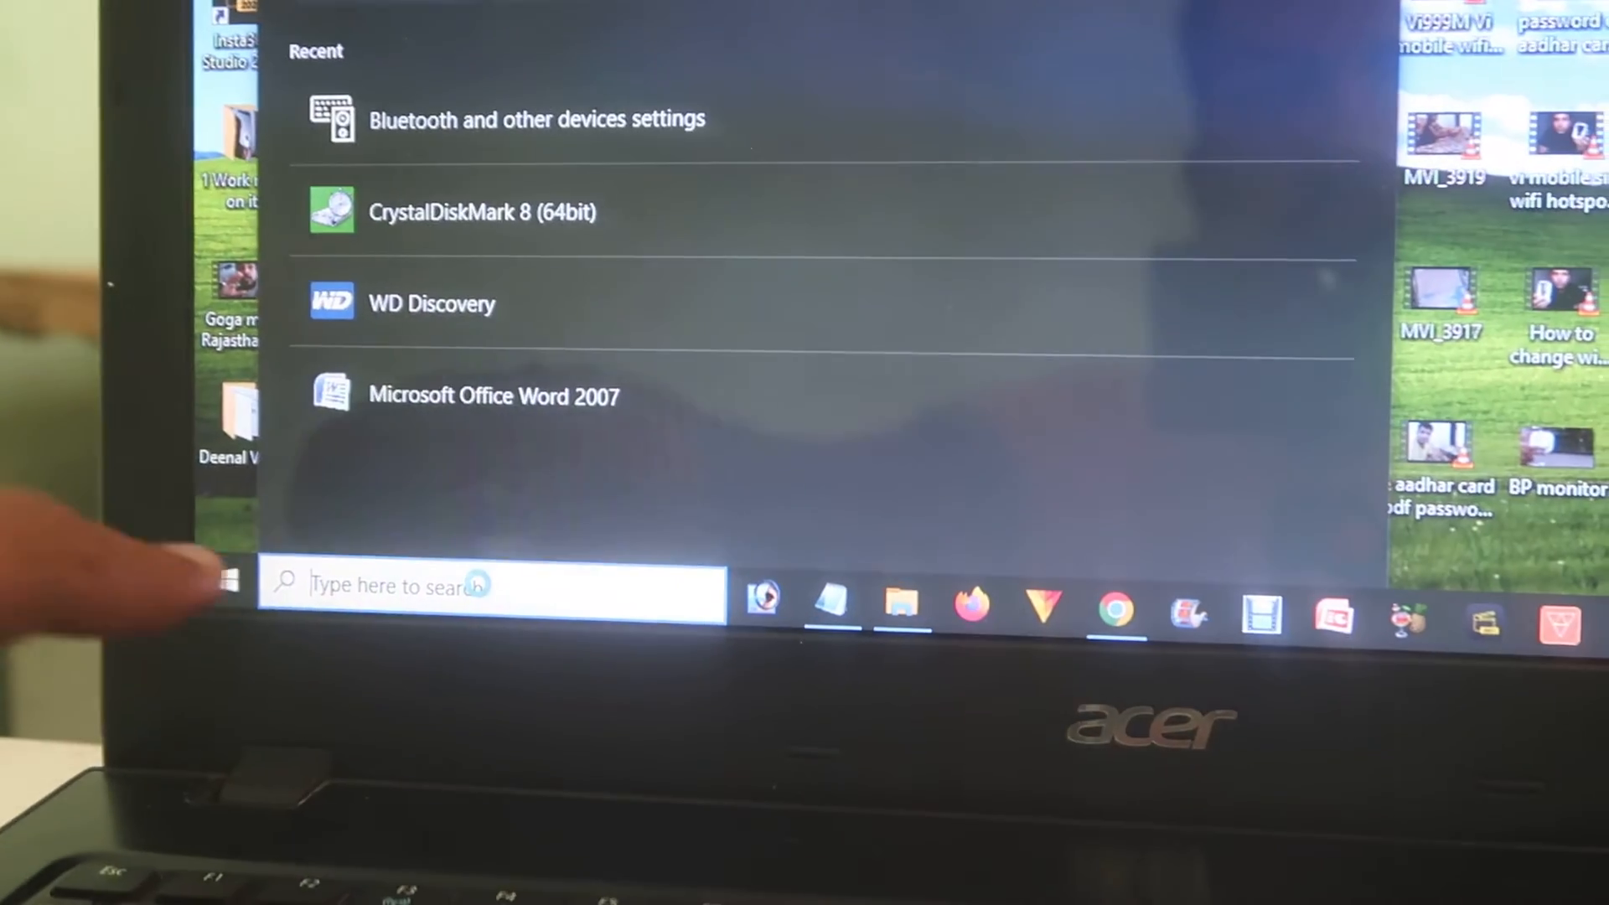
- Search Start for 'bluetooth' and open Bluetooth and other devices settings
type("b")
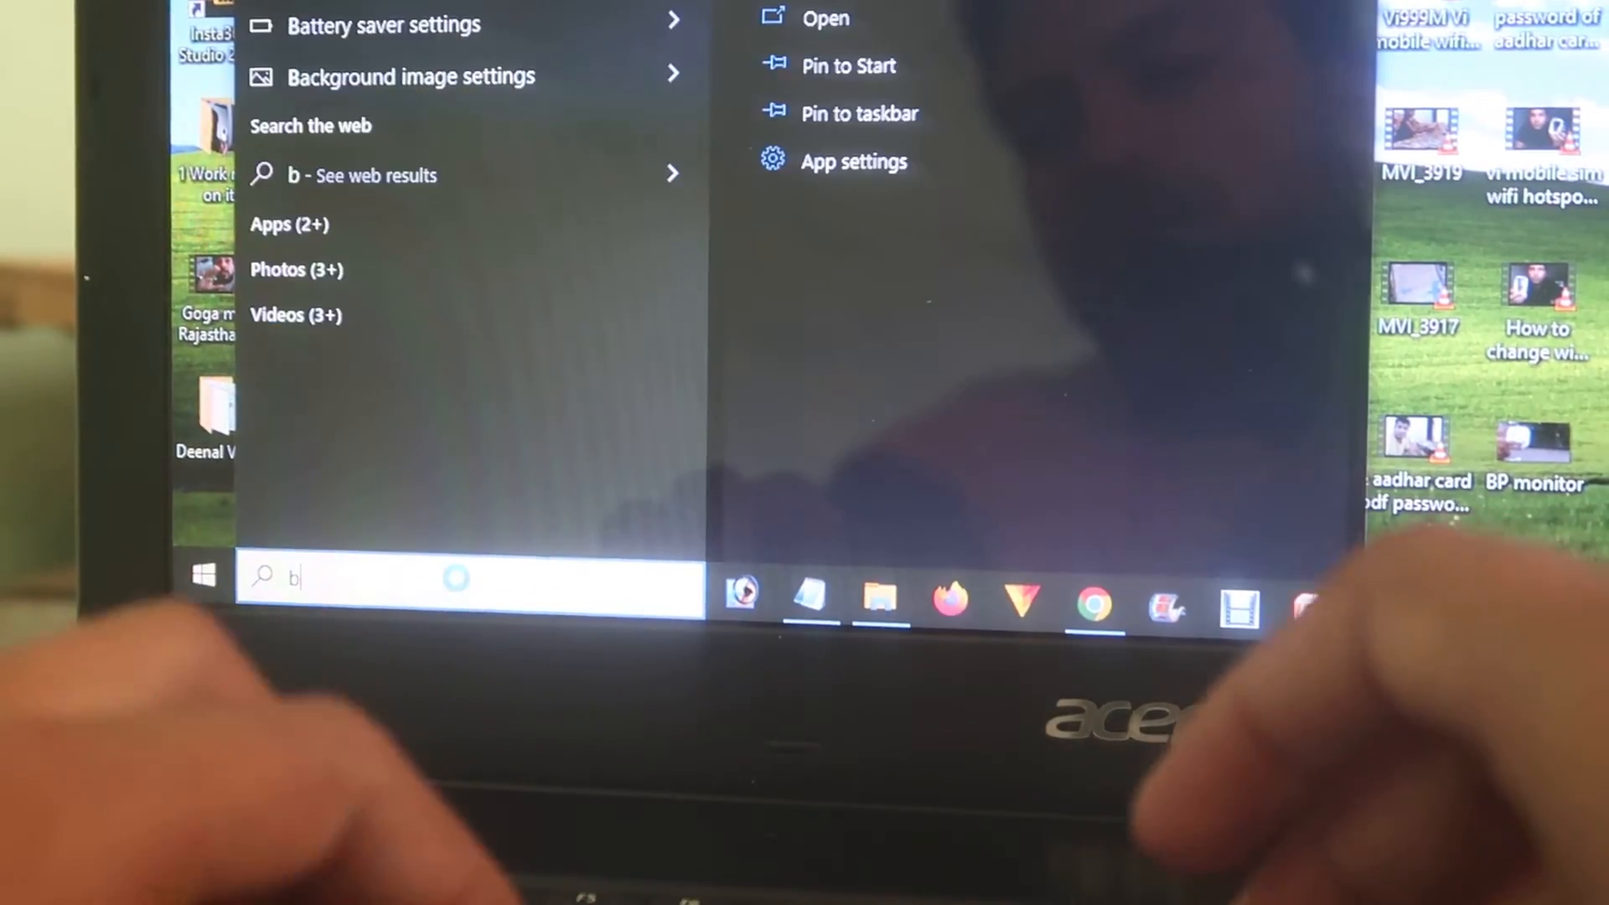
type("luetooth")
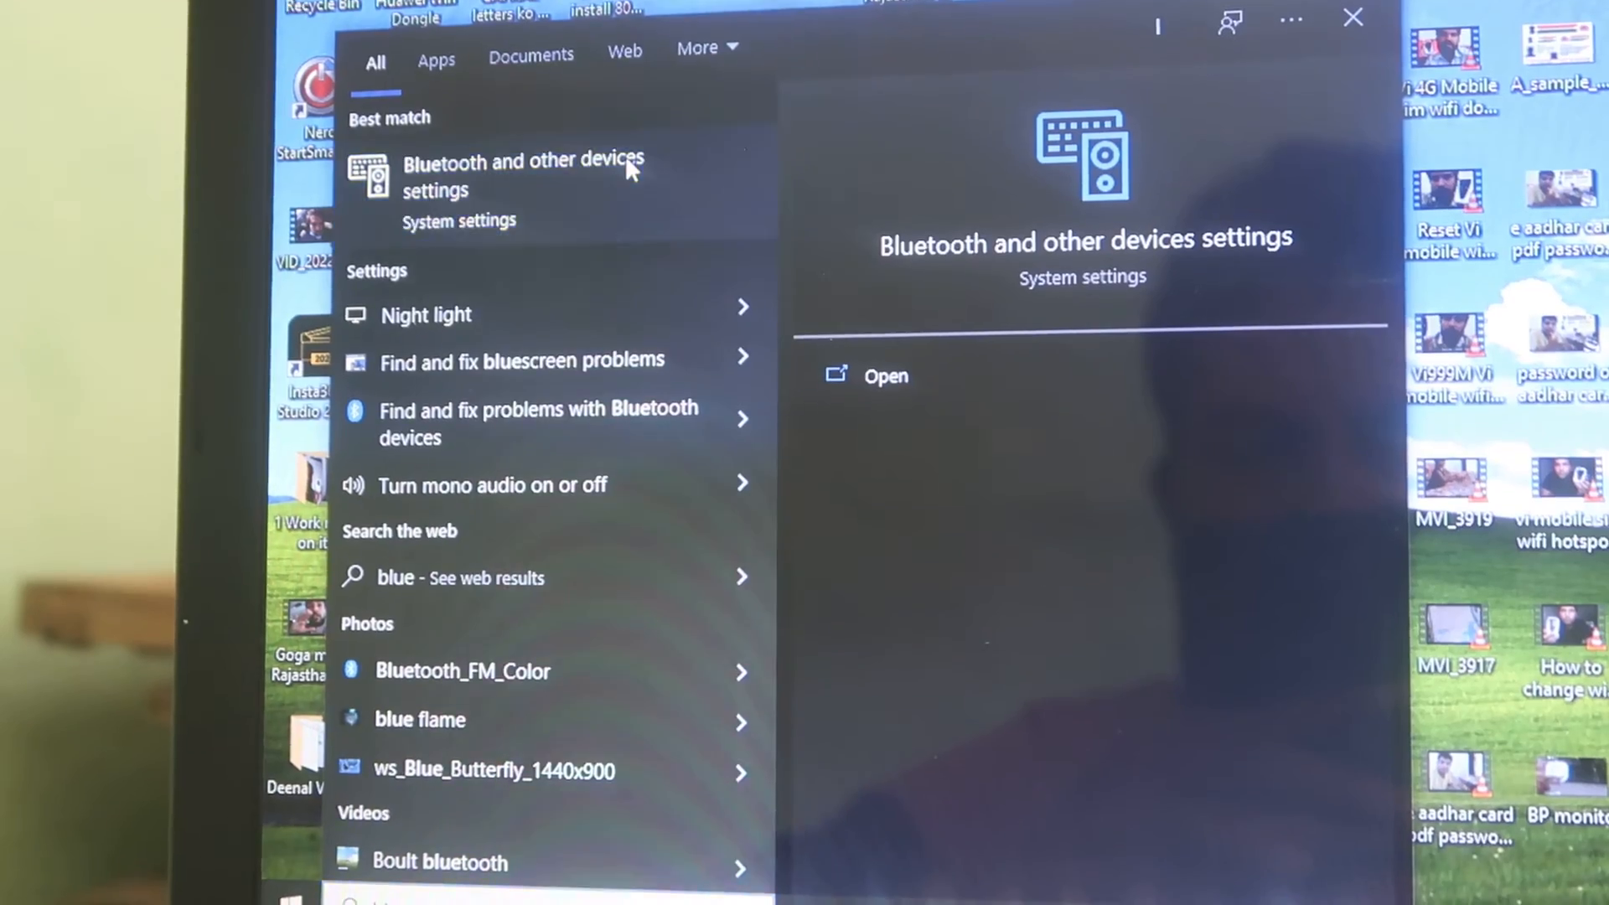
left_click(885, 376)
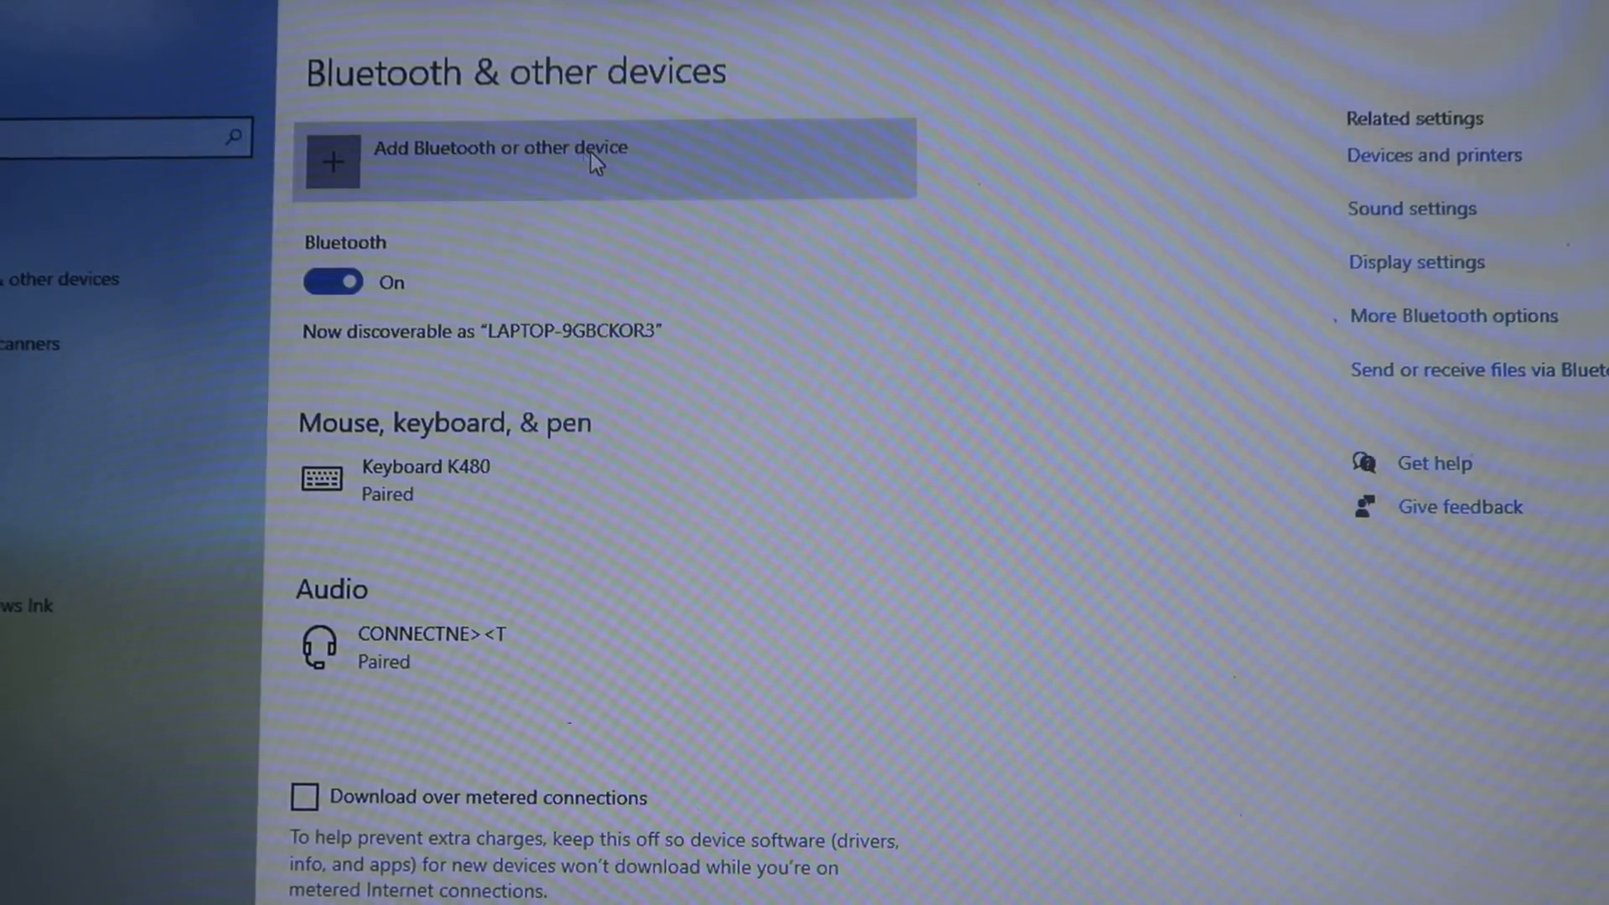
- Start adding a device via 'Add Bluetooth or other device'
left_click(493, 161)
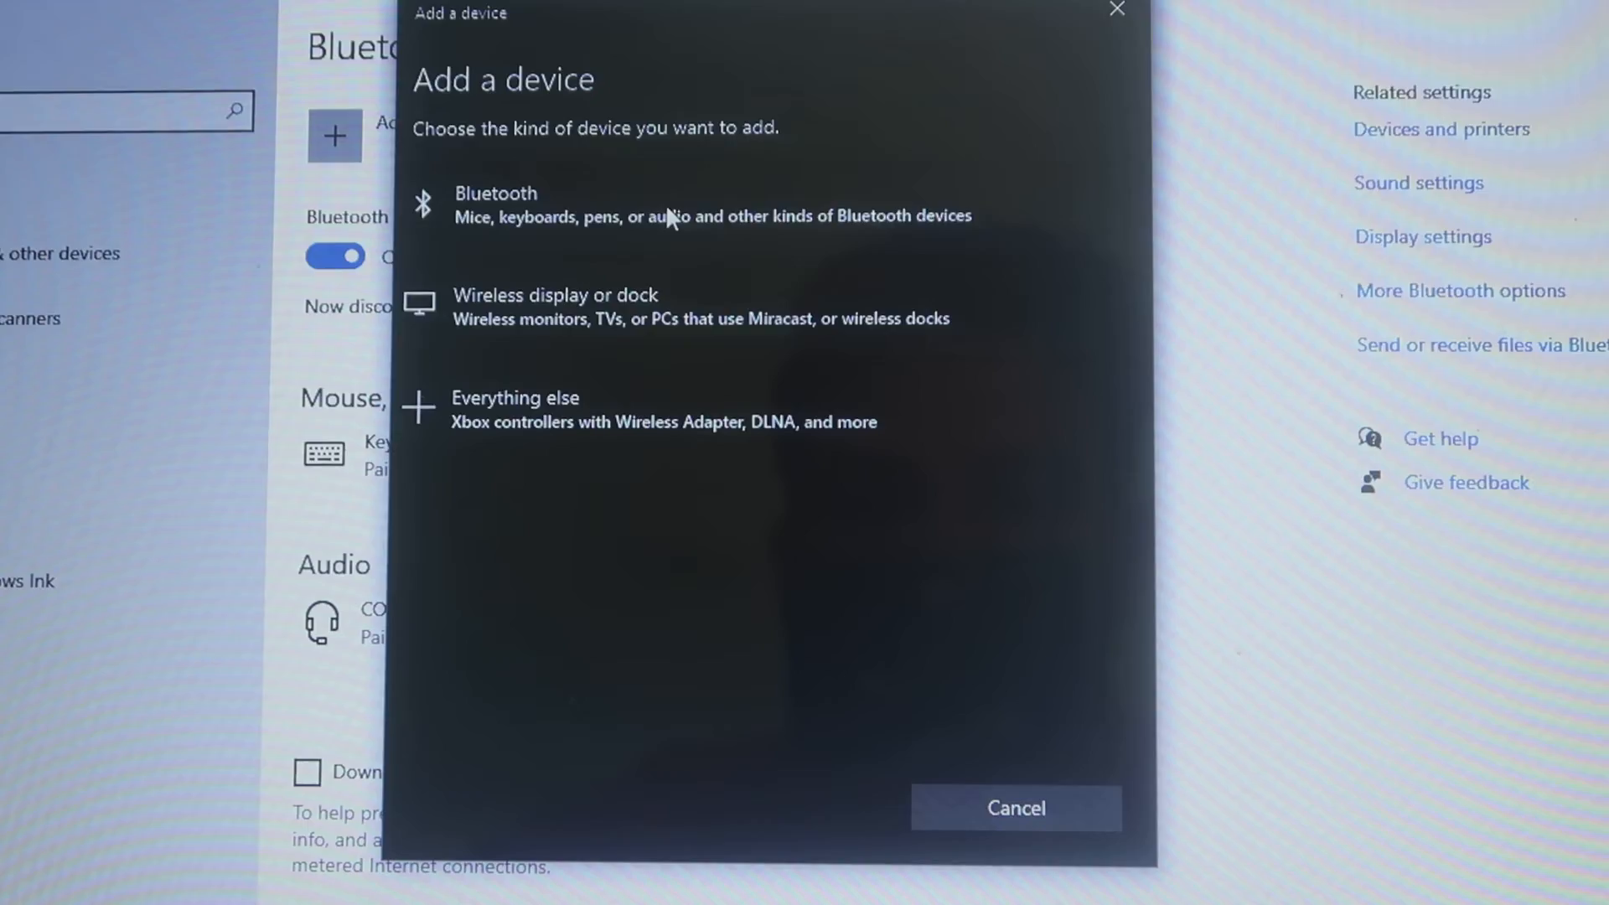
- Choose Bluetooth and pair with the discovered JBL TUNE215BT headphones
left_click(496, 203)
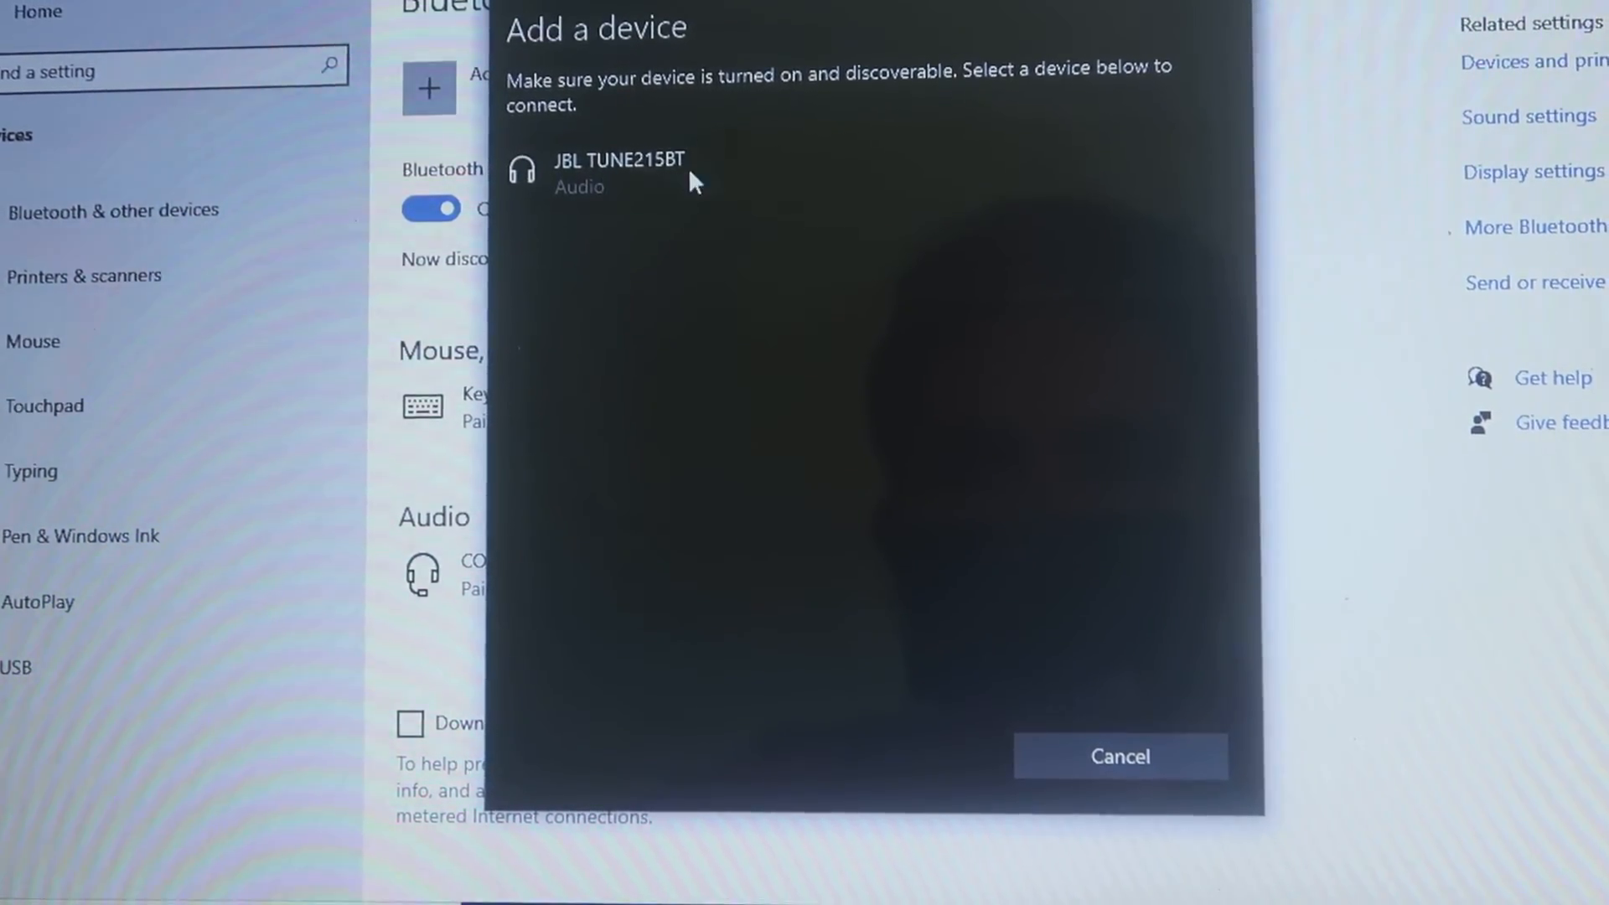
left_click(618, 169)
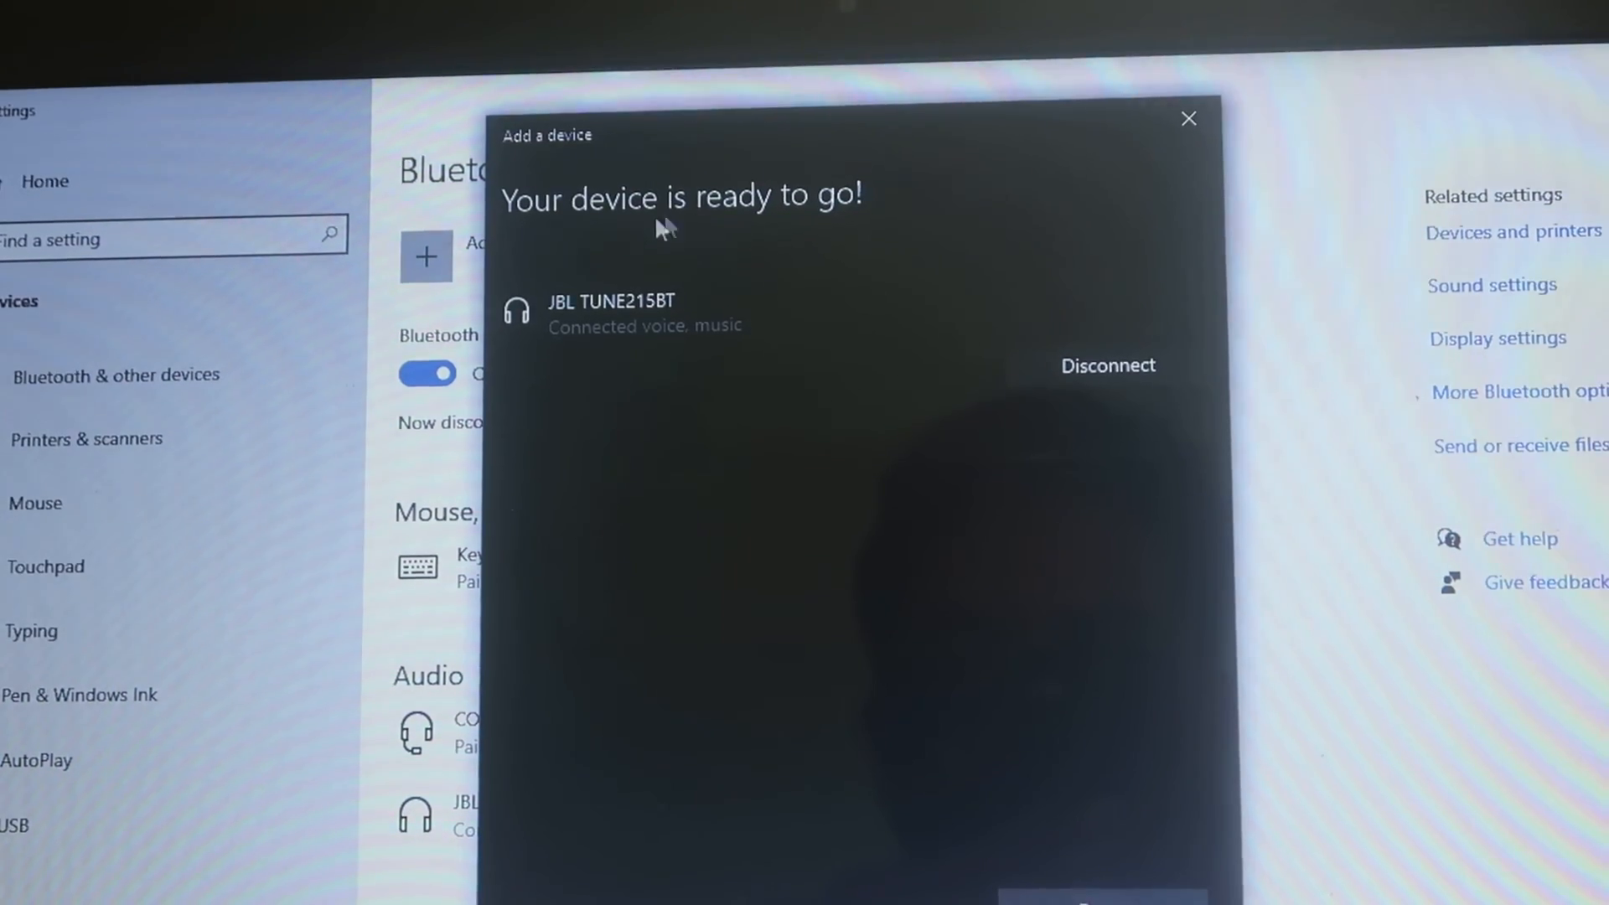
mouse_move(1039, 318)
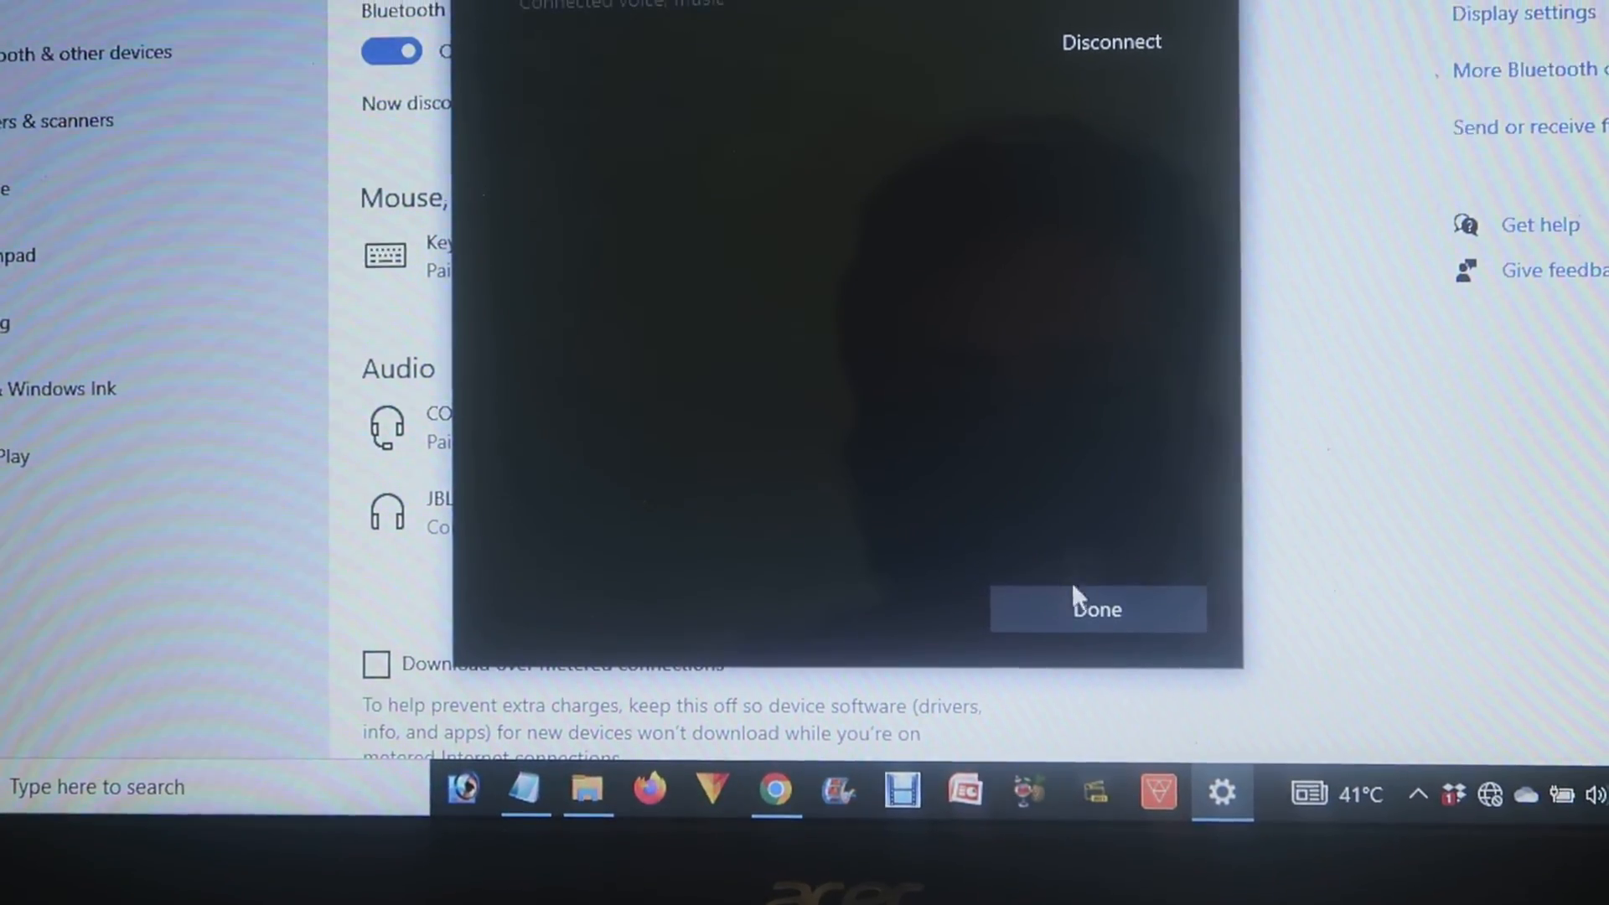
- Finish pairing with Done and reveal JBL TUNE215BT connected under Audio
left_click(1096, 609)
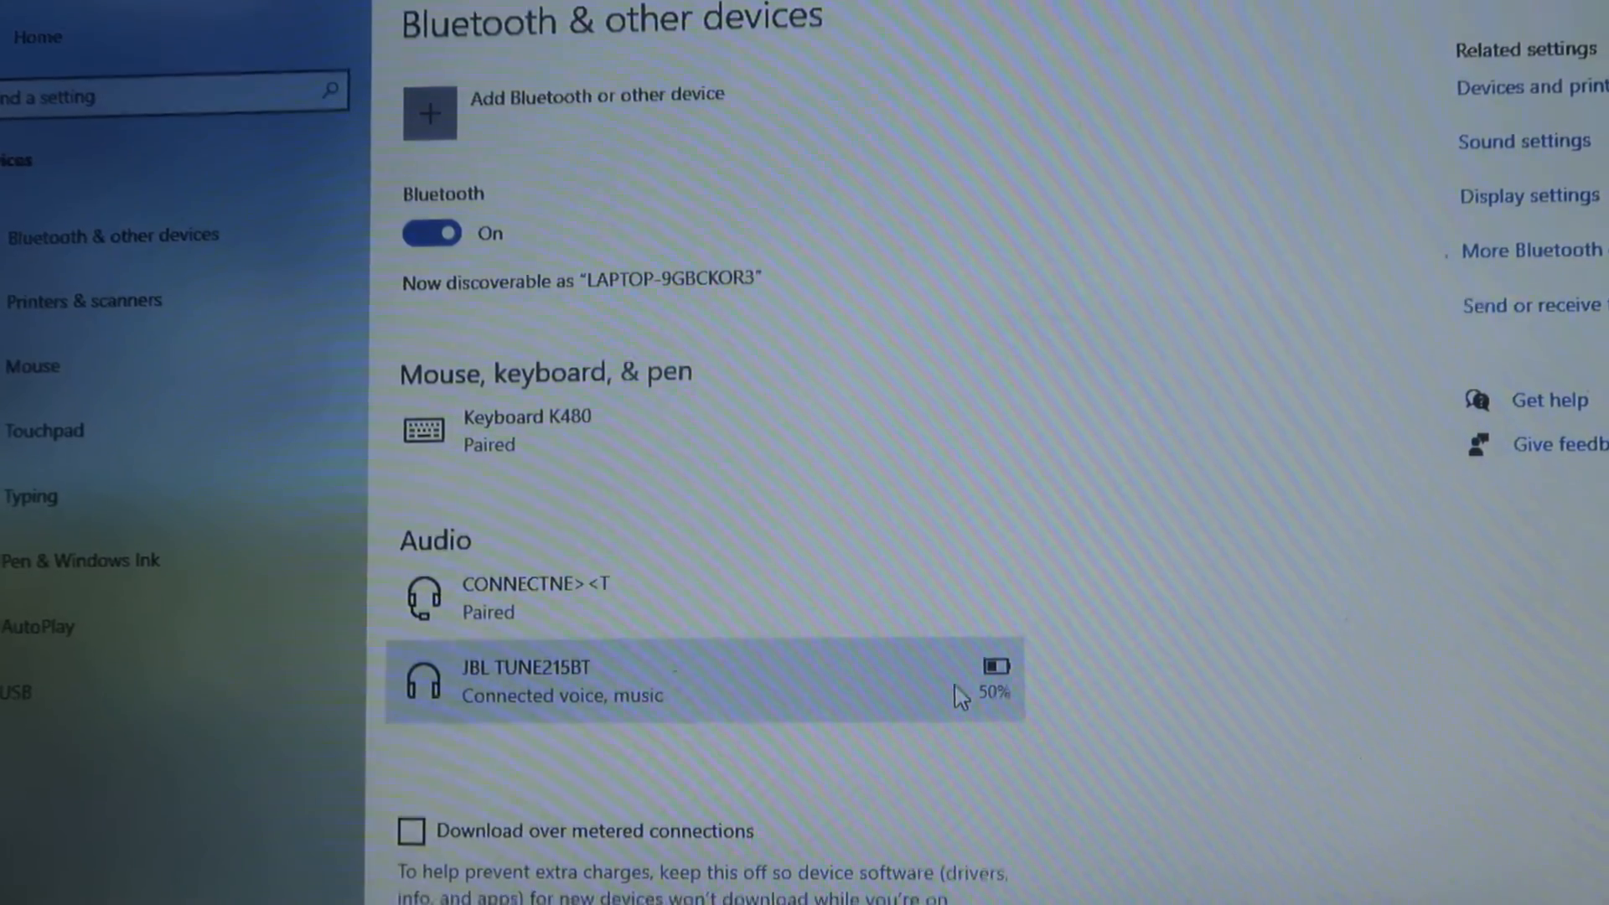
scroll("down", 3)
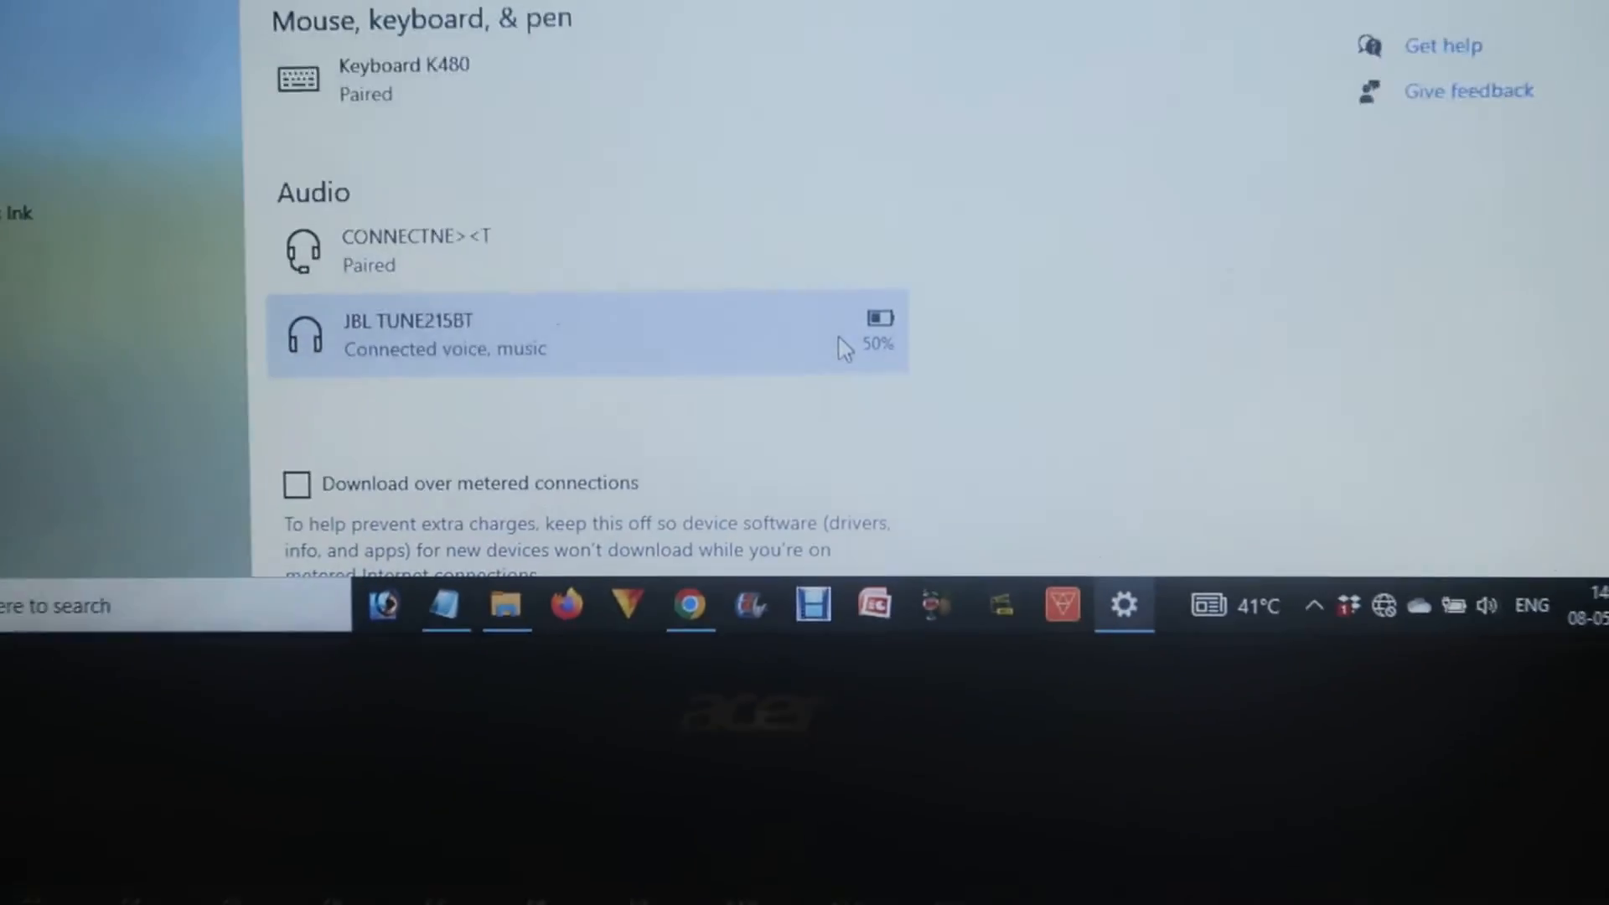